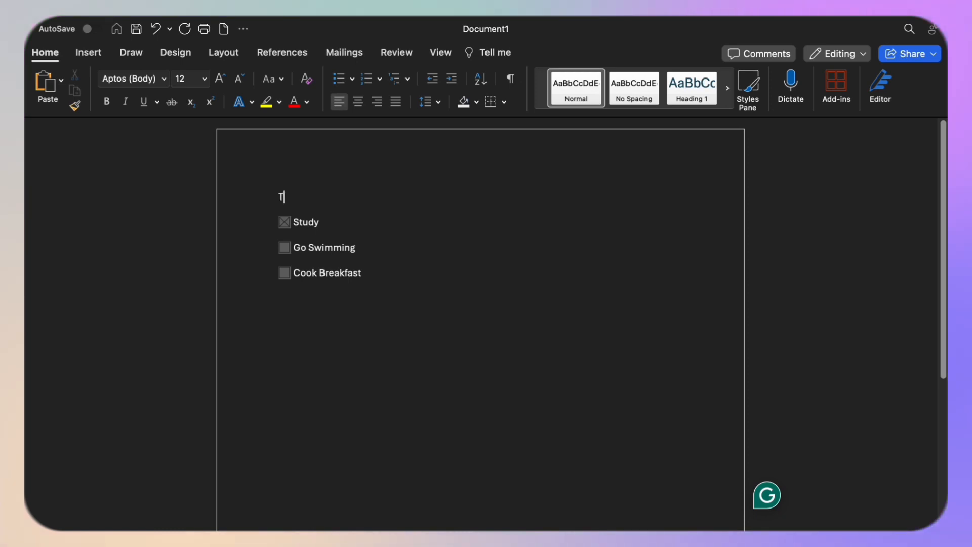
Type the heading 'TO DO LIST:' on the top line above the check box items.
text(O DO)
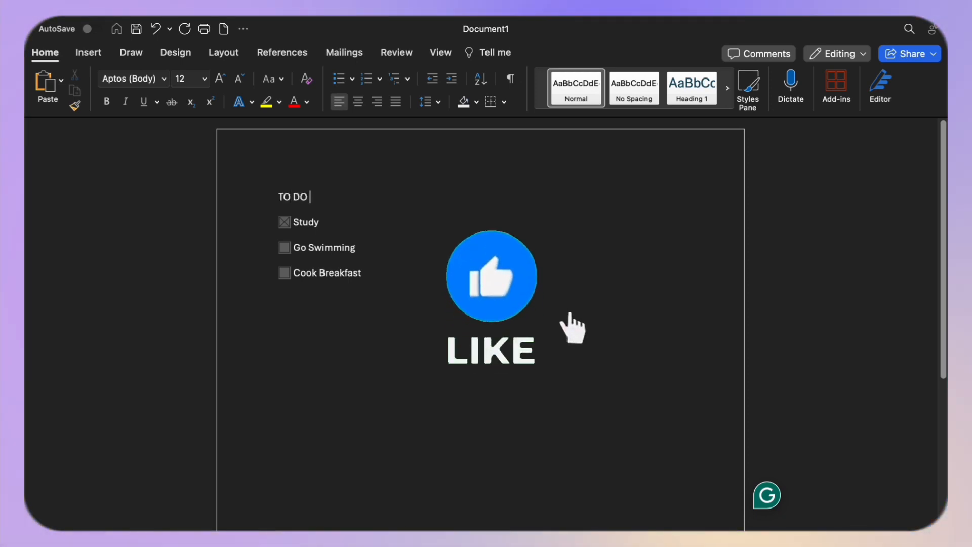
text(LIST:)
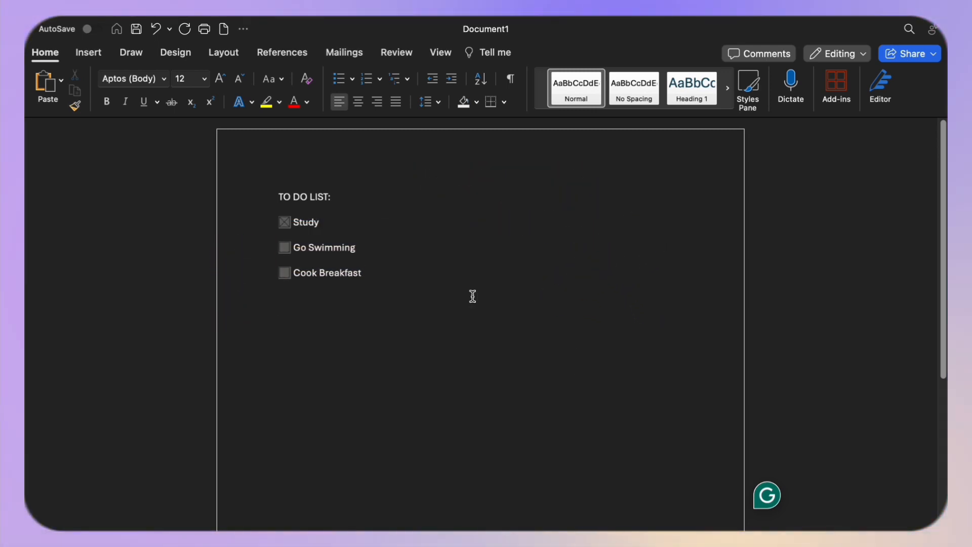
click(362, 273)
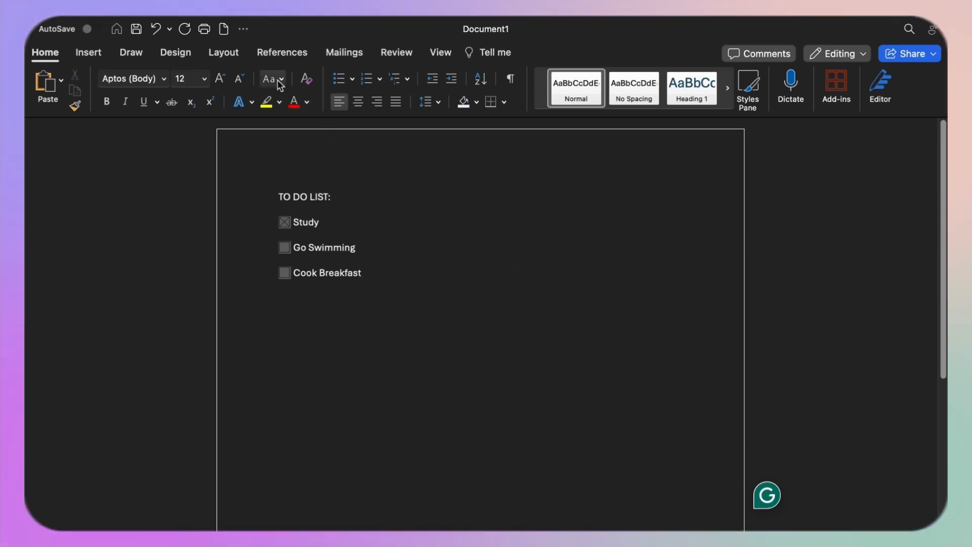
Tick Developer under Main Tabs in the ribbon customization settings and save.
click(243, 29)
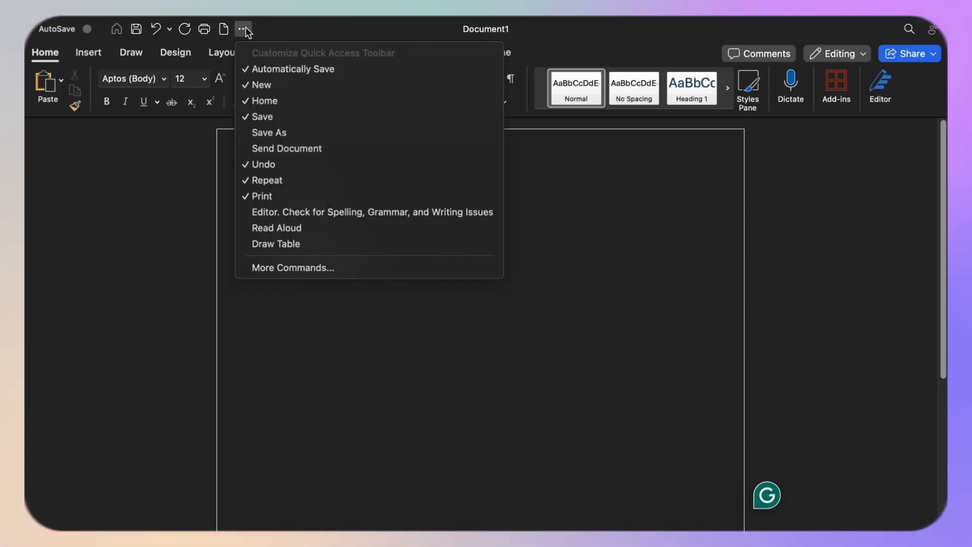
click(292, 267)
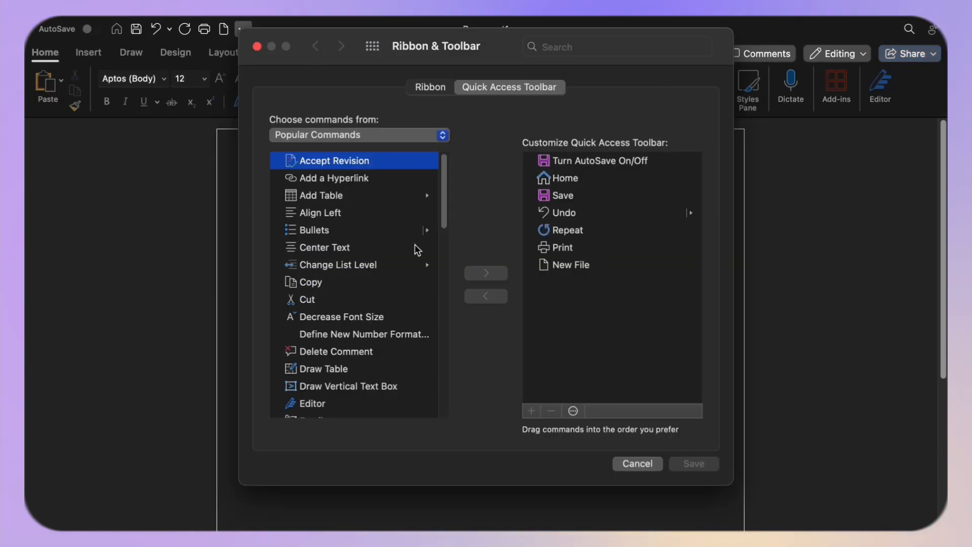
click(429, 87)
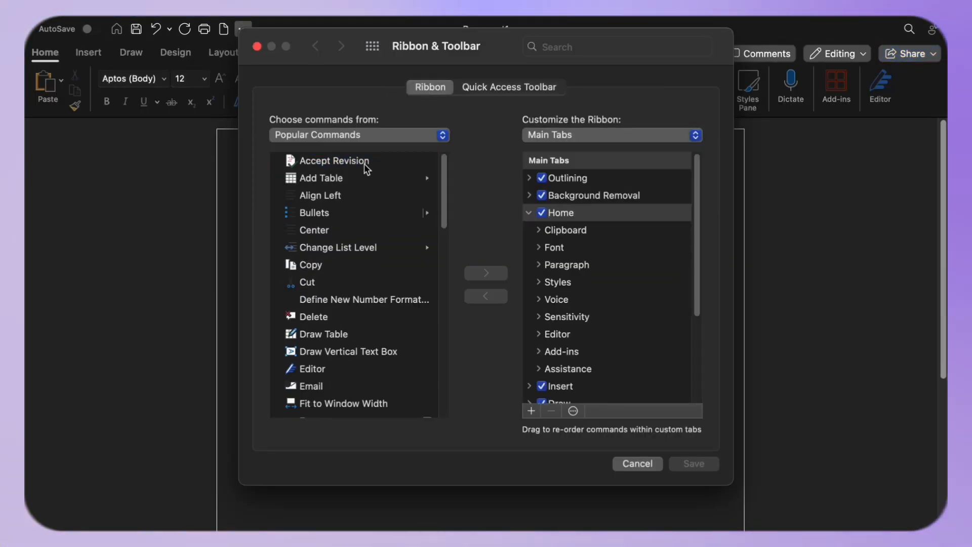
scroll(down, 3)
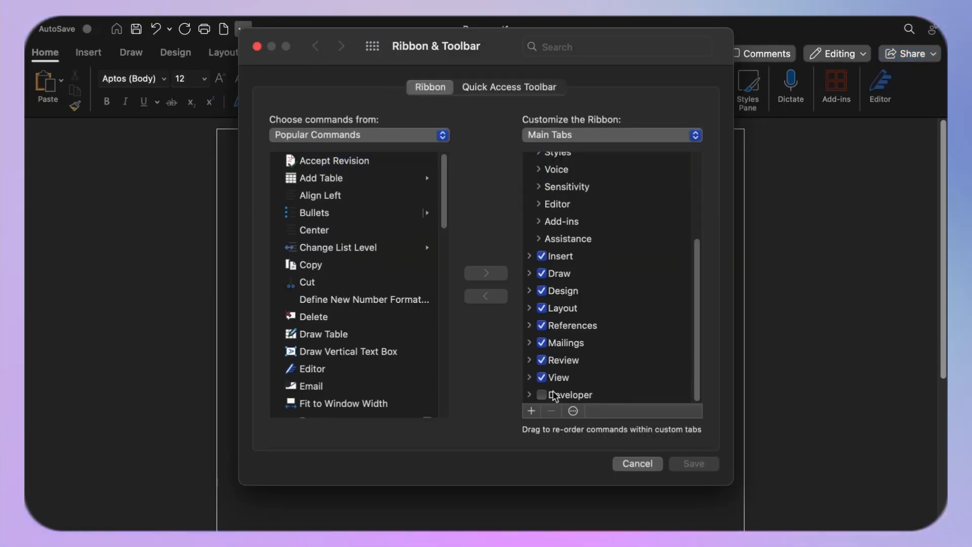
click(541, 395)
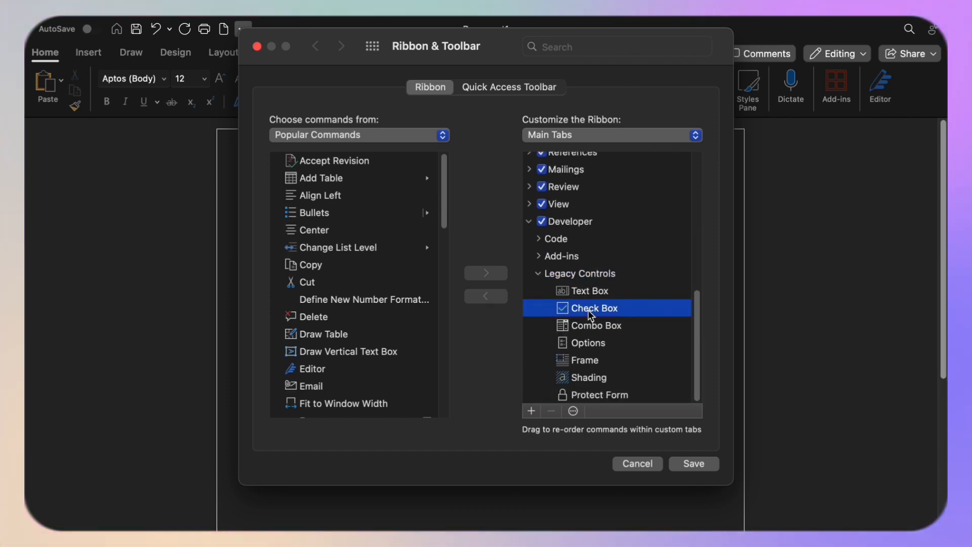
click(694, 464)
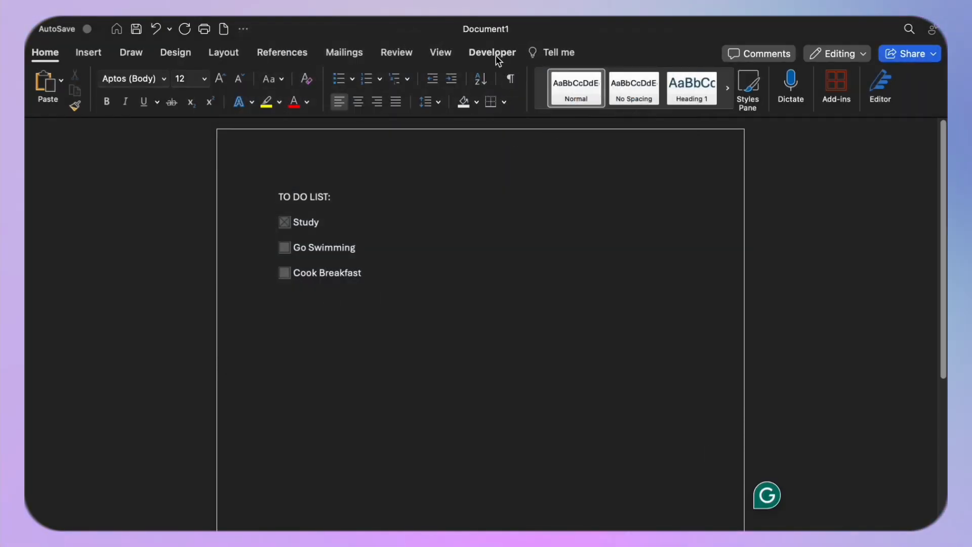
Insert a legacy check box on the empty line, defaulting to Checked.
click(492, 53)
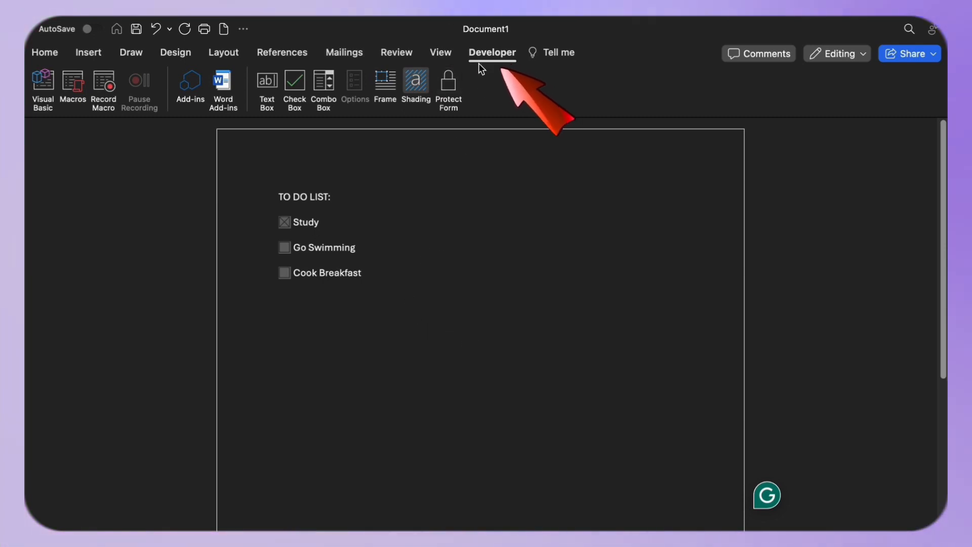
click(293, 80)
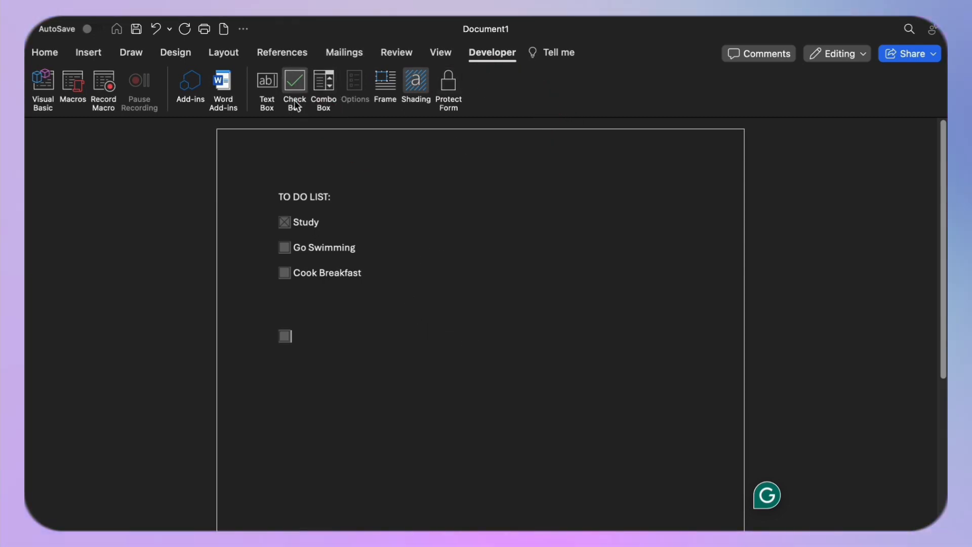
click(293, 83)
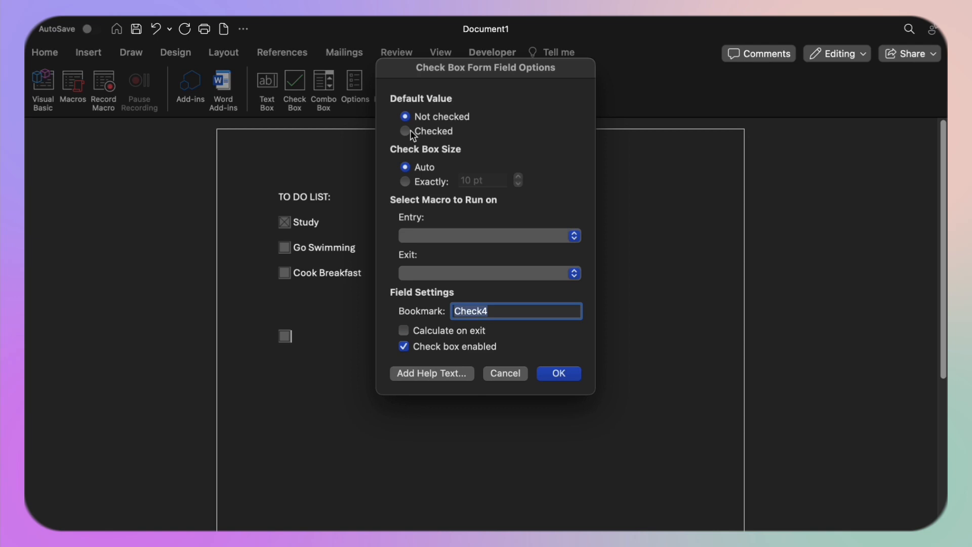
click(558, 373)
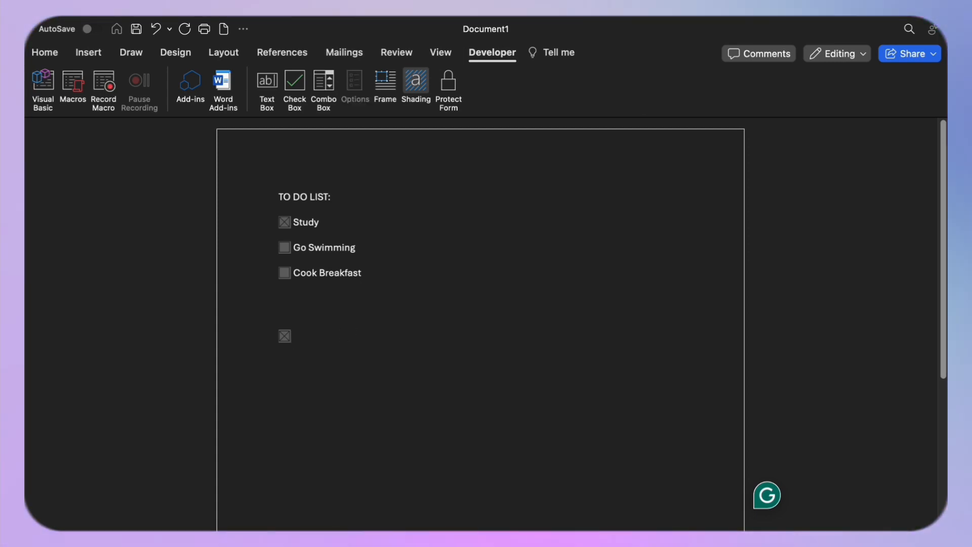
Label the new check box 'Go to School'.
text(Go to)
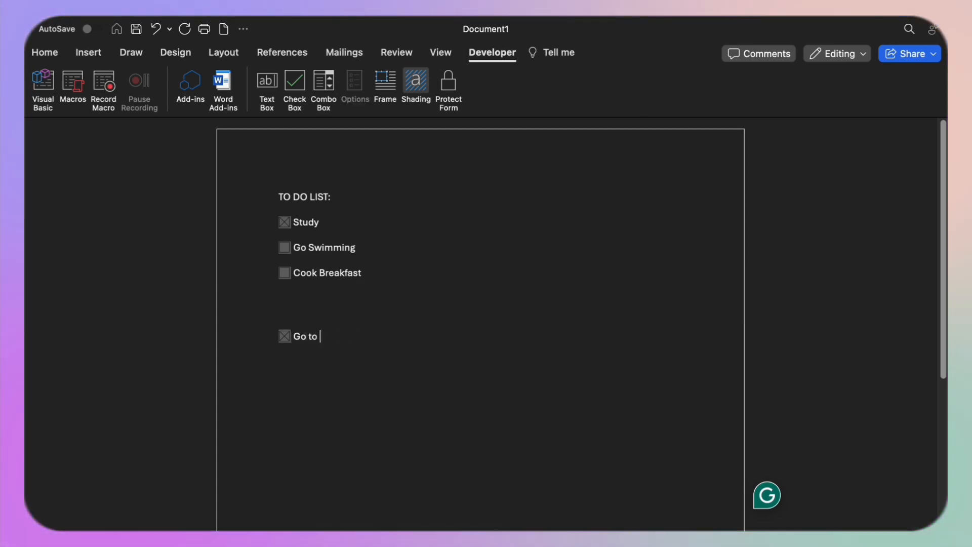
text(School)
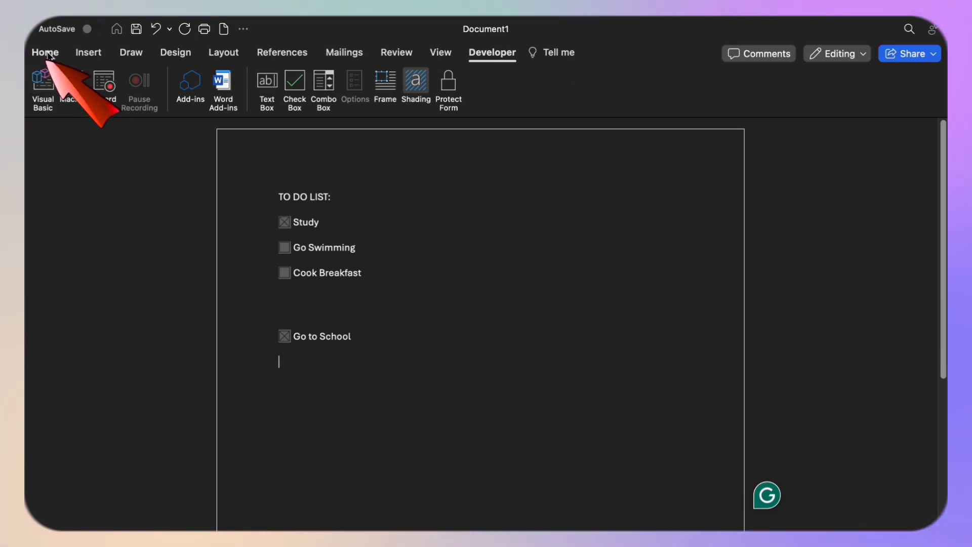
click(45, 52)
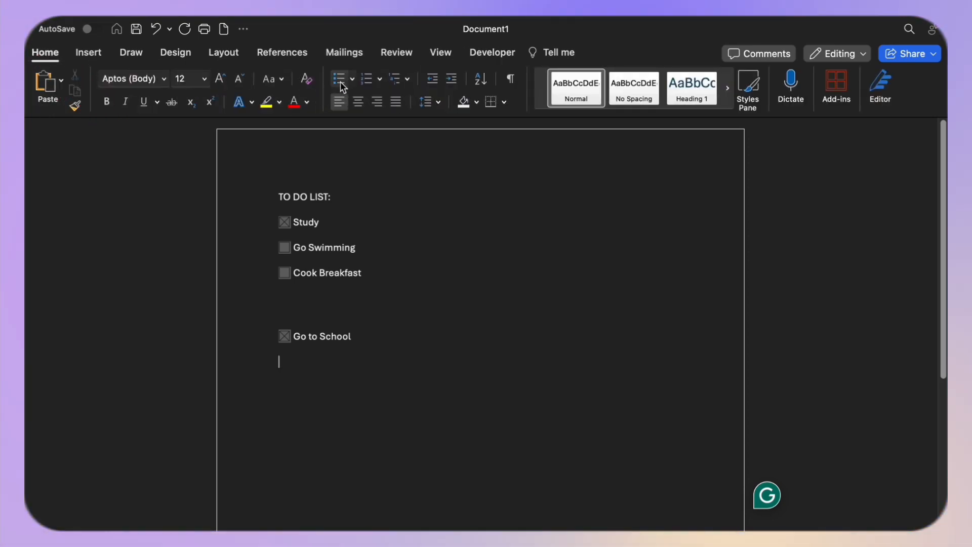
Define a Wingdings checkmark as the bullet for the line below Go to School.
click(351, 79)
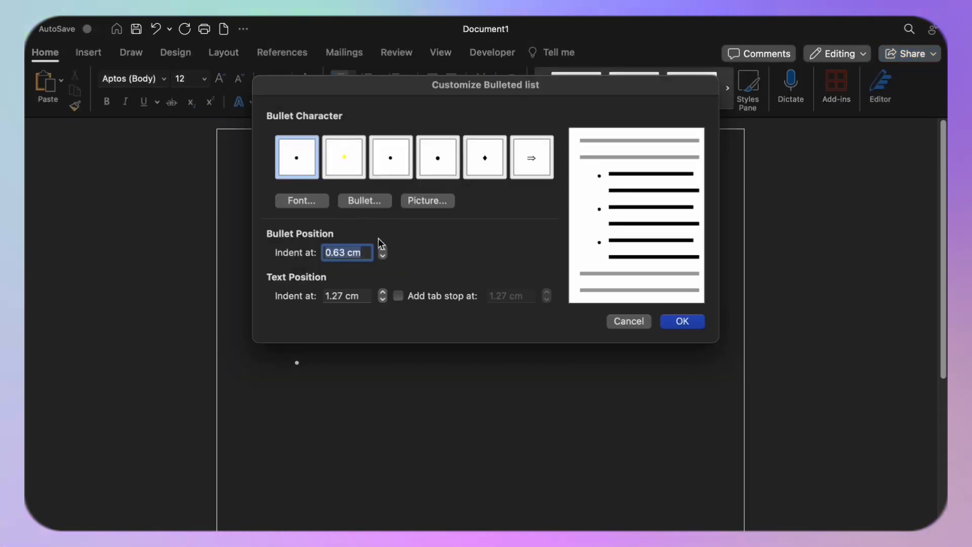
click(473, 134)
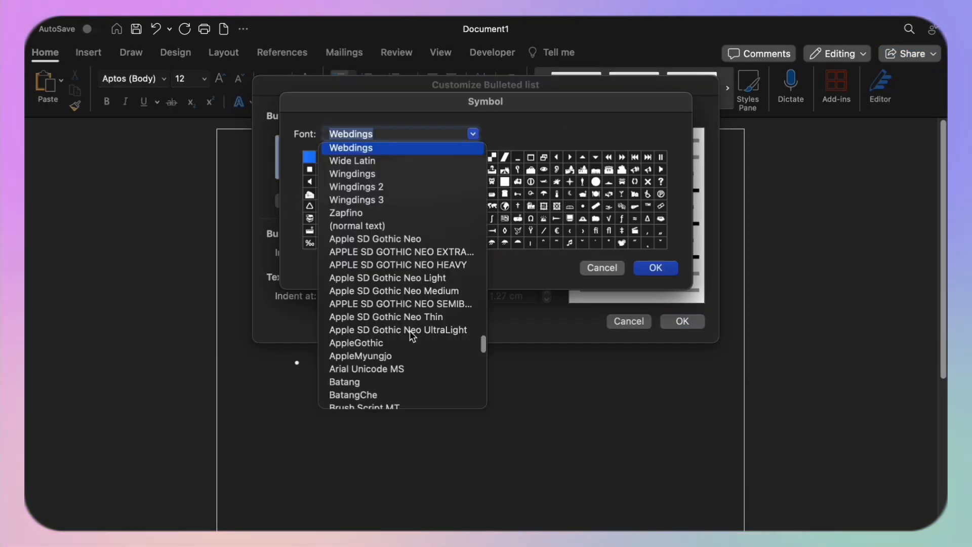
click(352, 174)
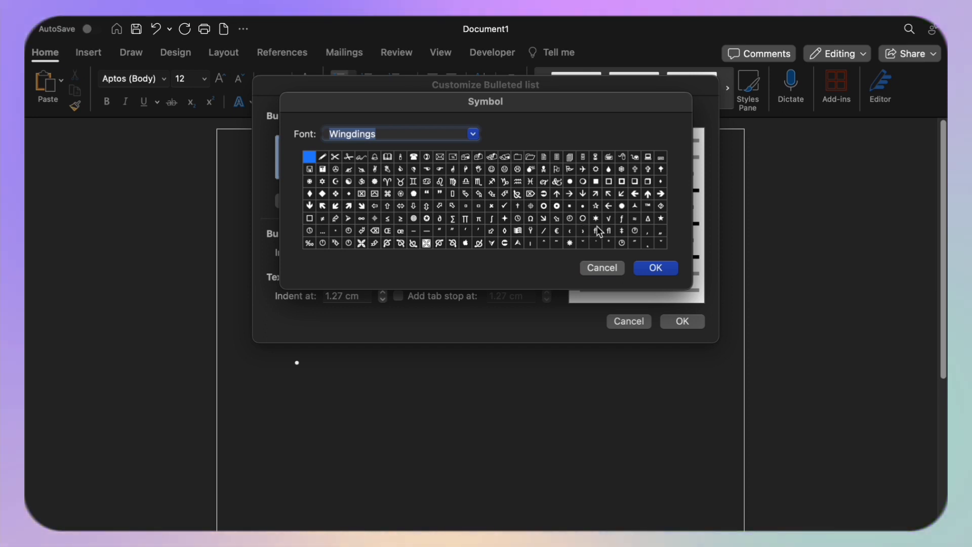
click(655, 268)
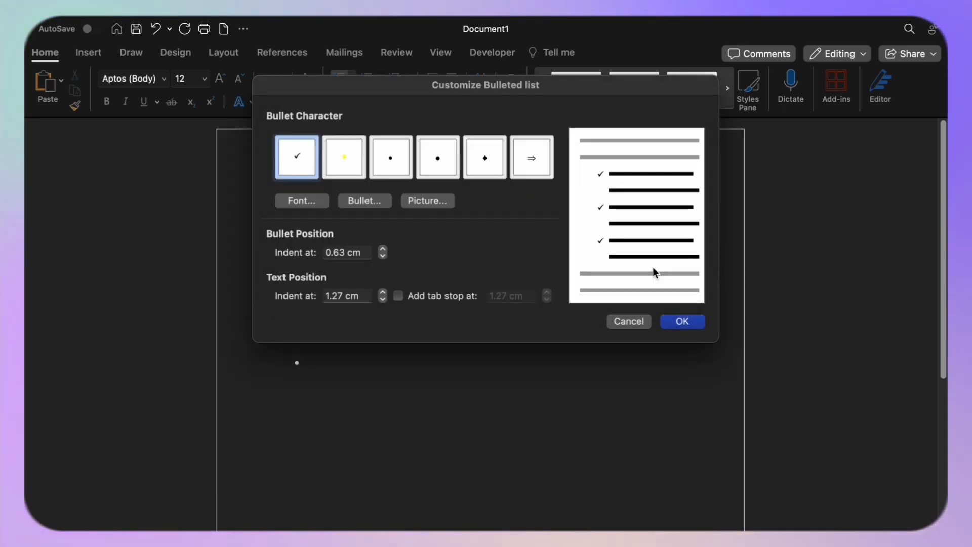
click(682, 322)
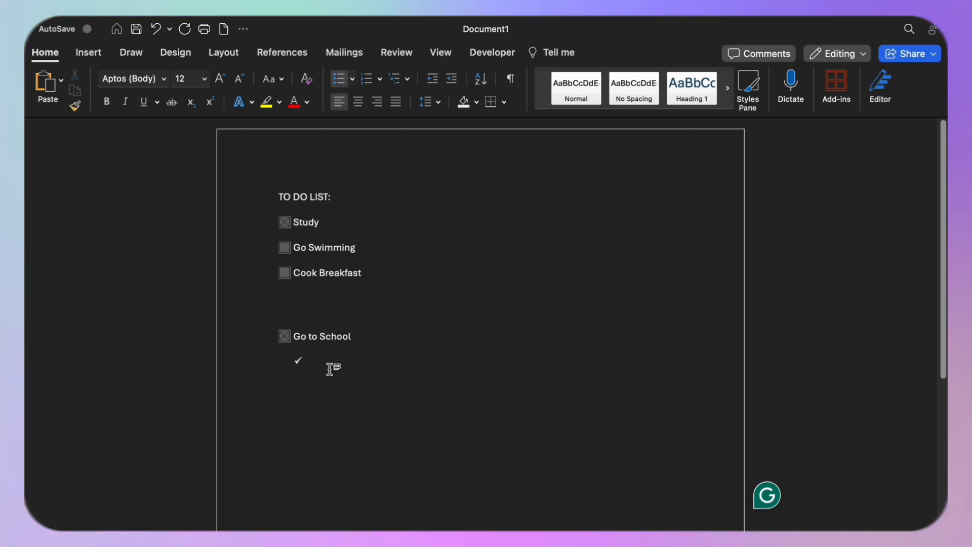
Type 'Pack My thing' after the checkmark bullet.
text(Pa)
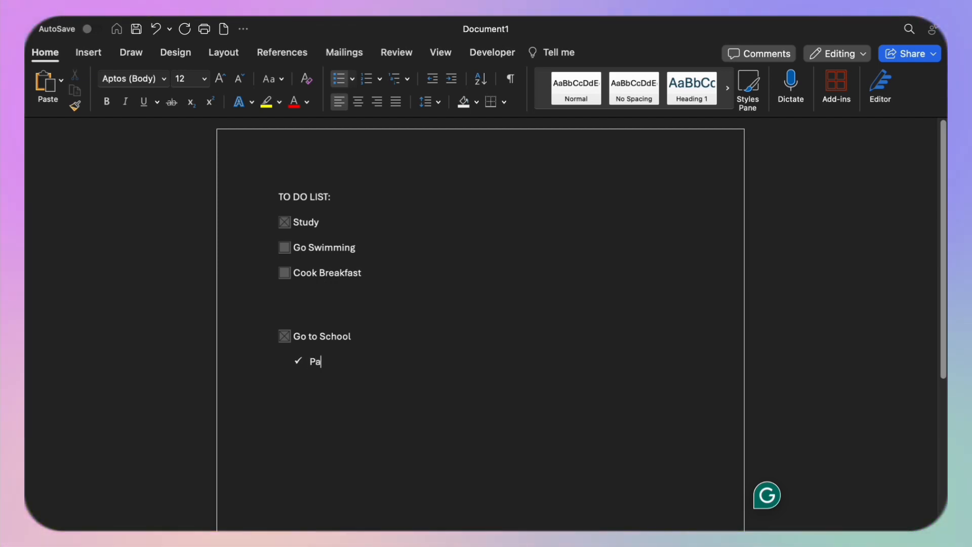
text(ck My th)
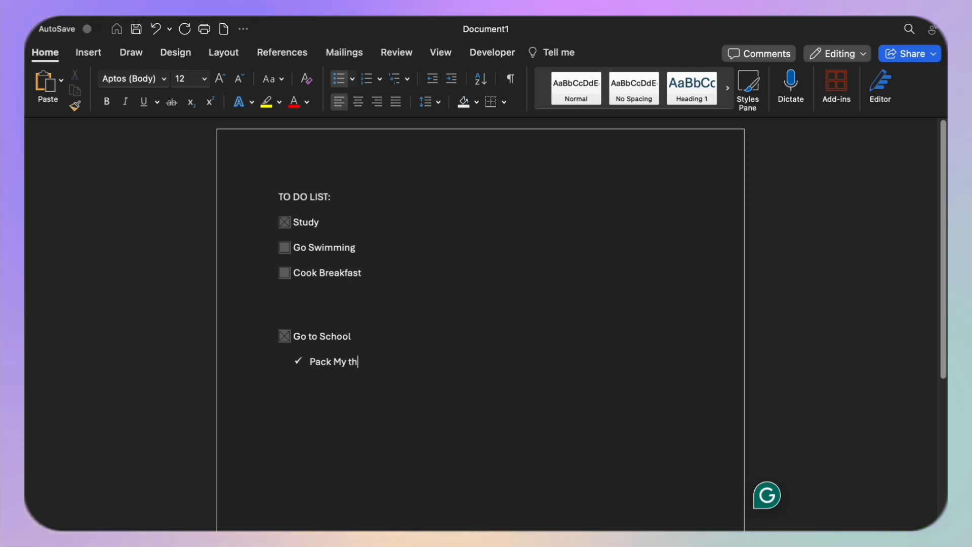
text(ing)
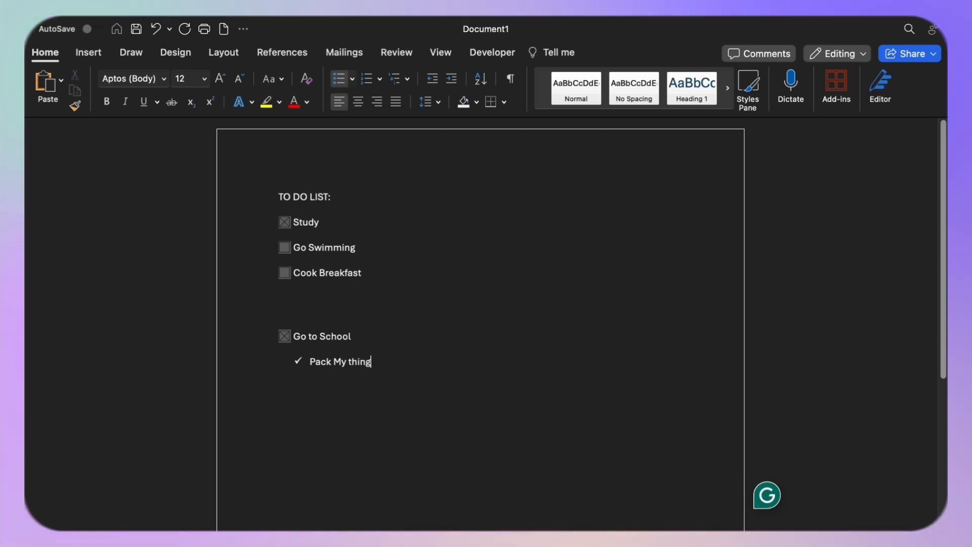